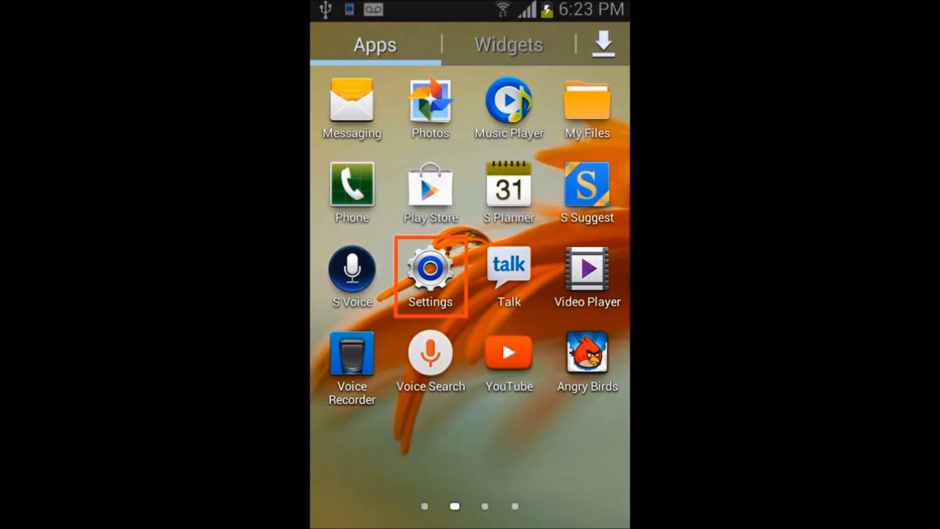
- Enter the phone's Settings and reach the Developer options section
{"action": "left_click", "coordinate": [429, 266]}
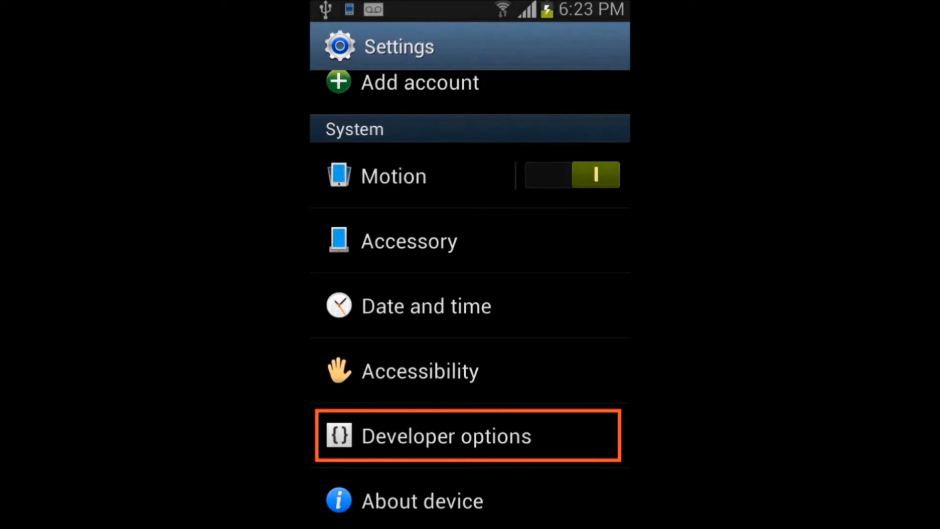
{"action": "left_click", "coordinate": [469, 435]}
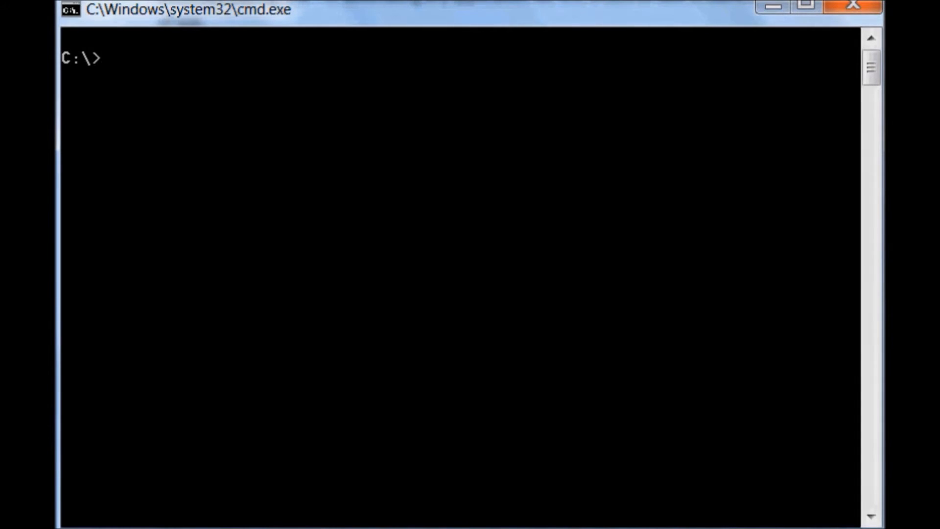
- Run 'adb devices' at the C:\> prompt to list connected Android devices
{"action": "type", "text": "adb d"}
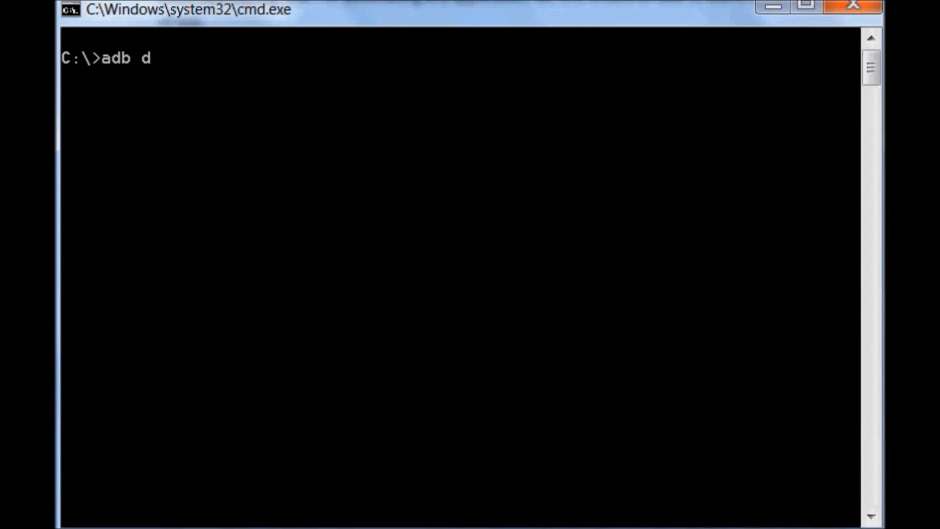
{"action": "type", "text": "evices"}
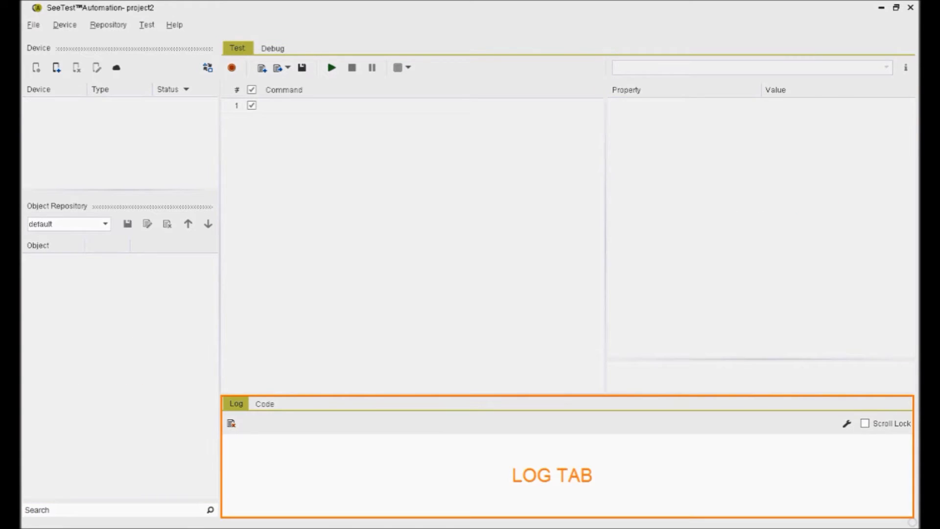
{"action": "left_click", "coordinate": [265, 404]}
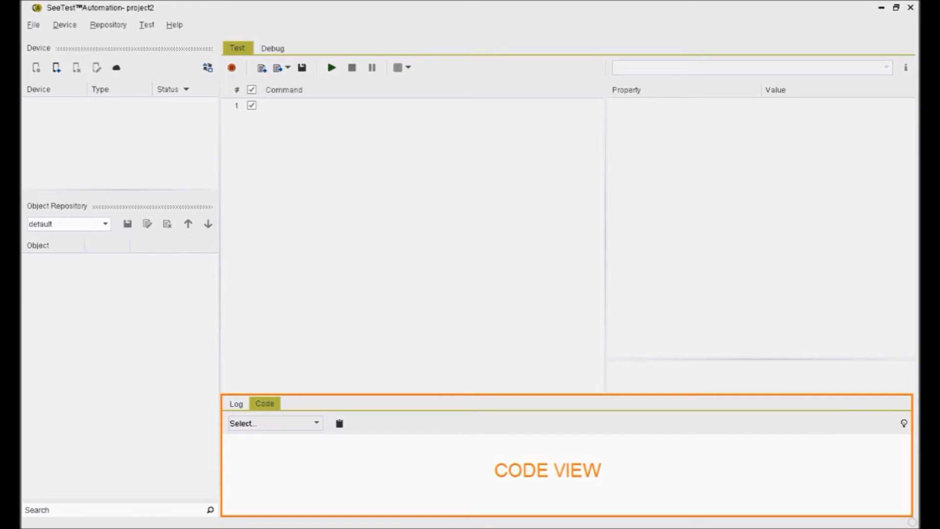
{"action": "left_click", "coordinate": [236, 403]}
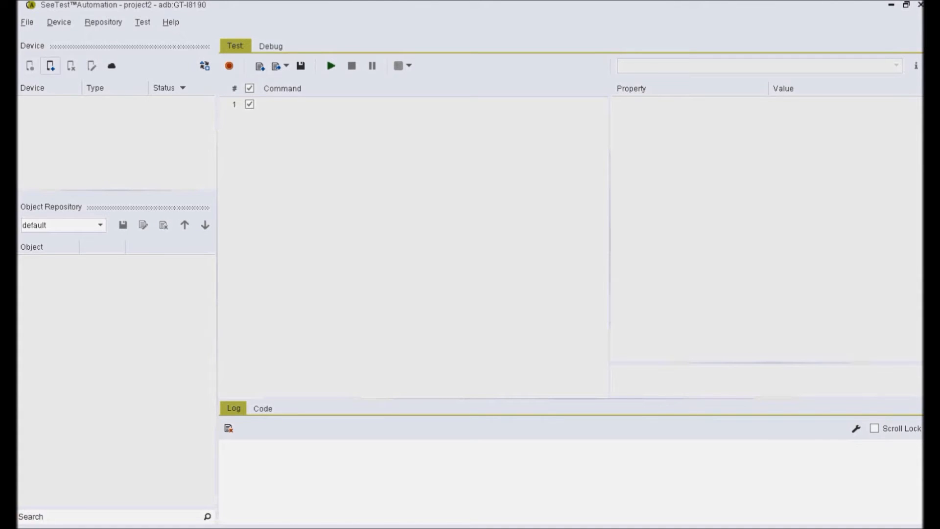
{"action": "mouse_move", "coordinate": [50, 66]}
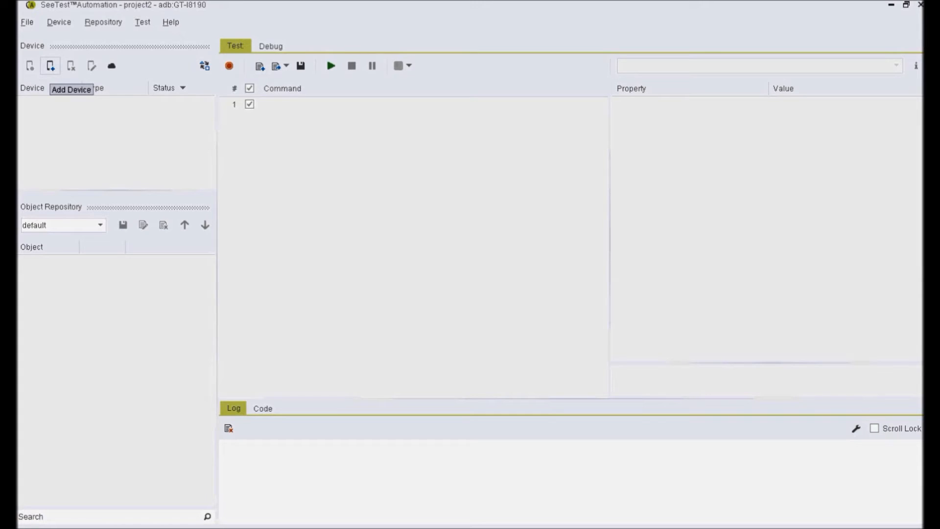
- Add the detected GT-I8190 as an Android device so it shows Ready in the device list
{"action": "left_click", "coordinate": [50, 66]}
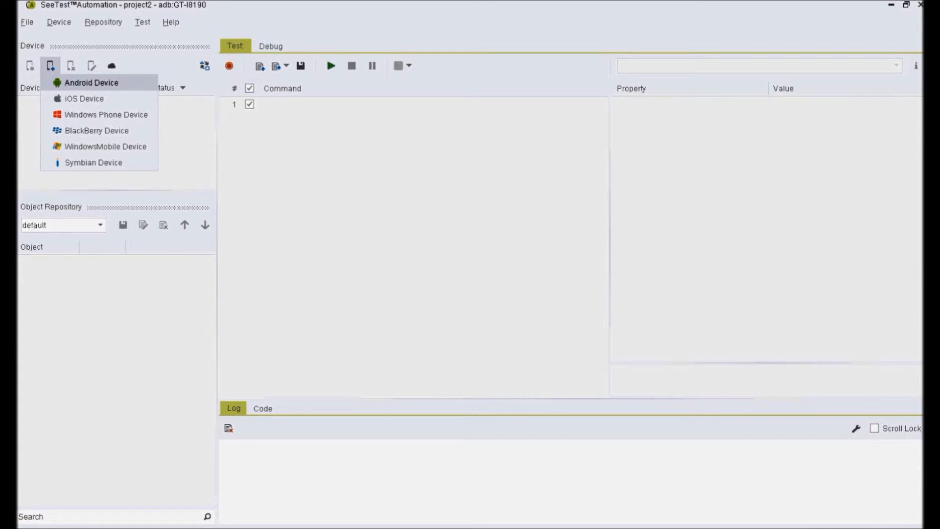
{"action": "left_click", "coordinate": [91, 82]}
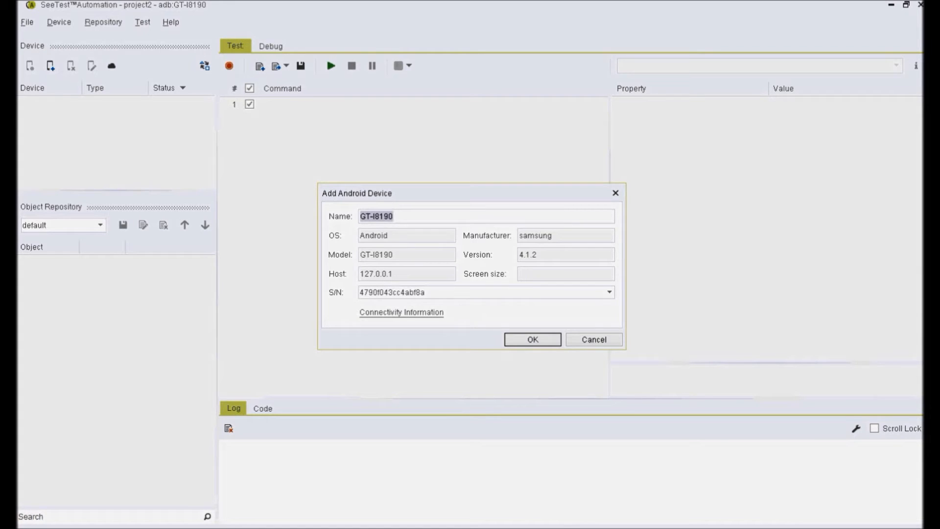
{"action": "left_click", "coordinate": [533, 340]}
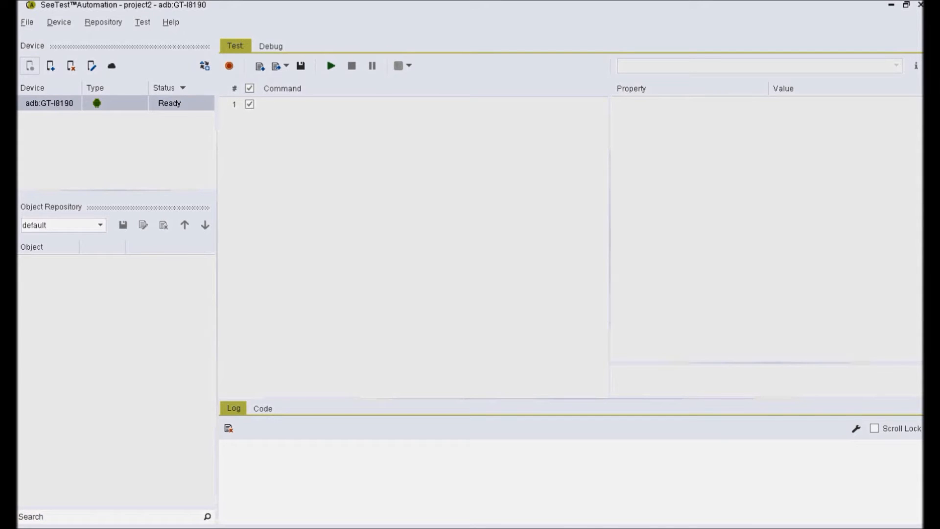
- Show the GT-I8190's live screen view and close it again
{"action": "left_click", "coordinate": [29, 65]}
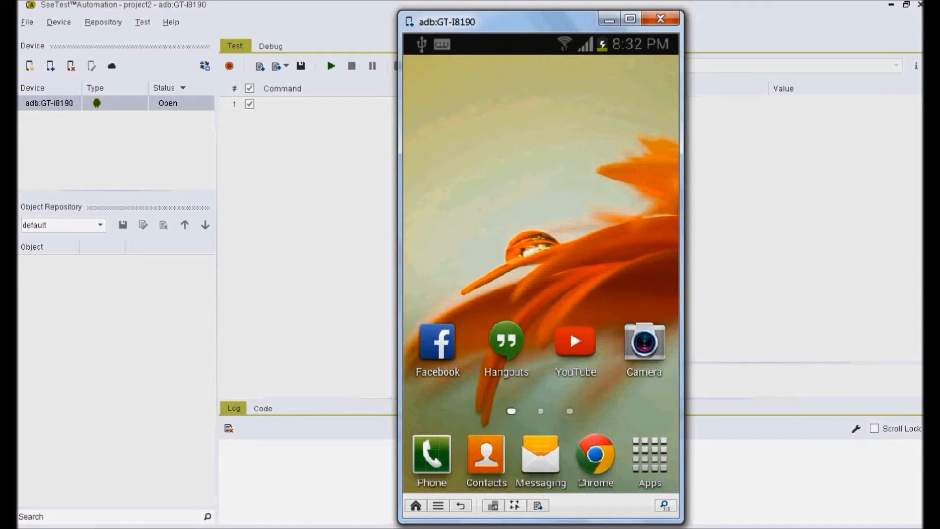
{"action": "left_click", "coordinate": [660, 18]}
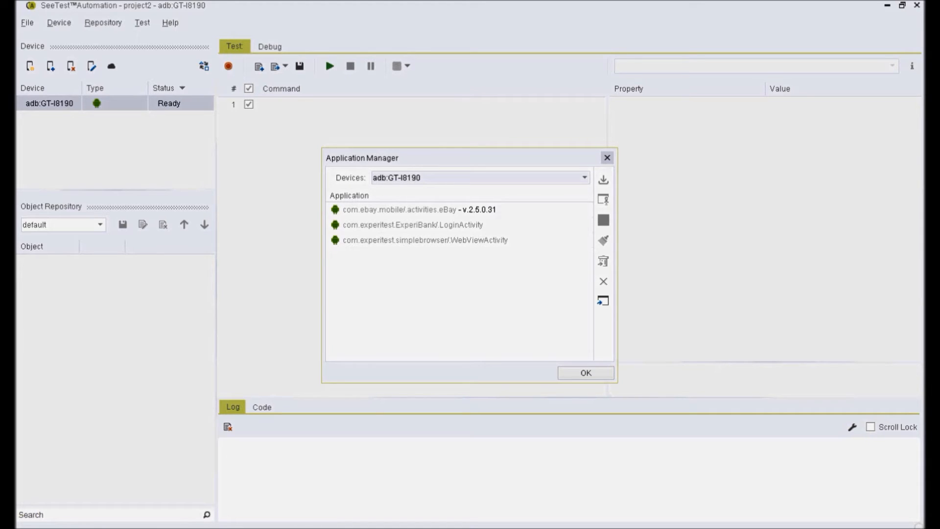
- Select com.ebay.mobile/.activities.eBay in Application Manager and close the list
{"action": "left_click", "coordinate": [411, 210]}
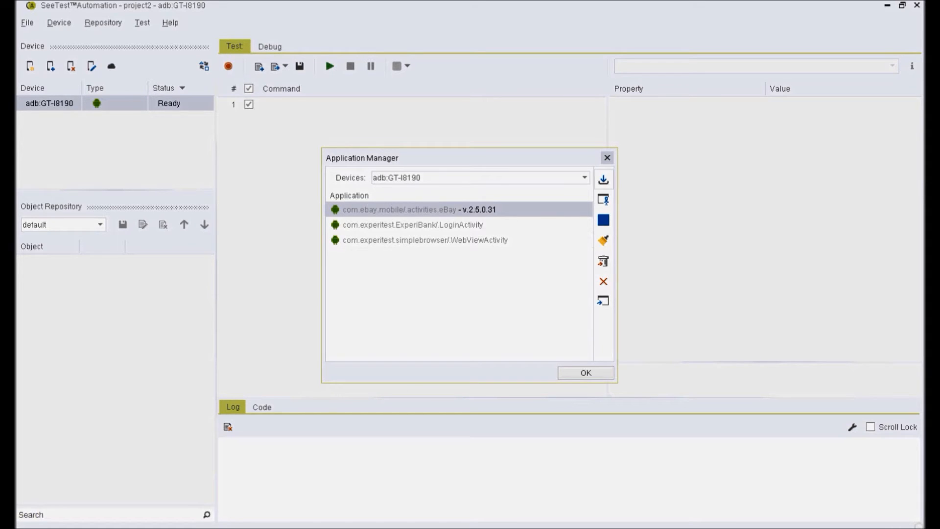
{"action": "mouse_move", "coordinate": [604, 199]}
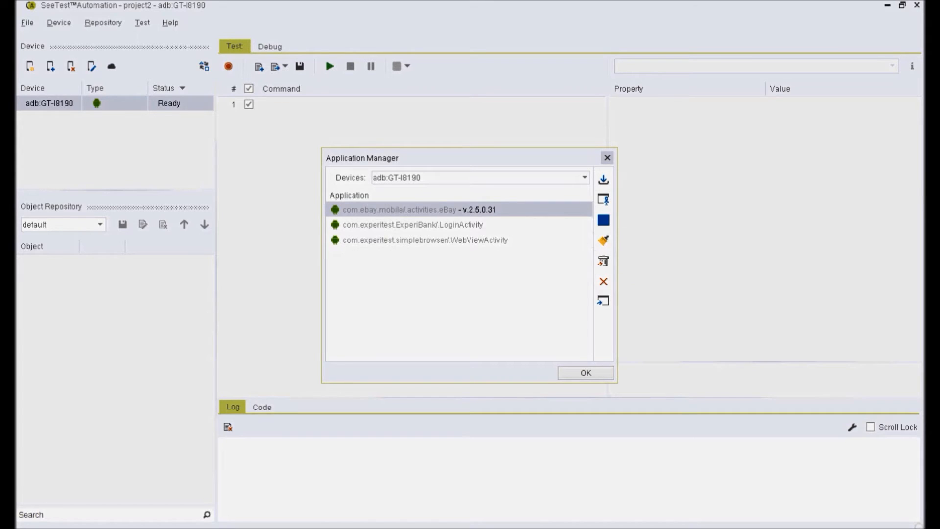
{"action": "mouse_move", "coordinate": [605, 219]}
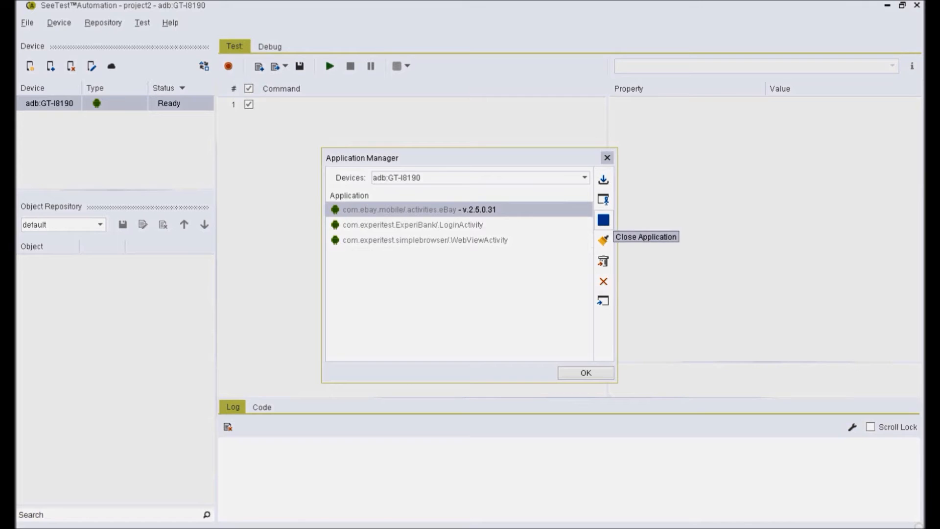
{"action": "mouse_move", "coordinate": [603, 241]}
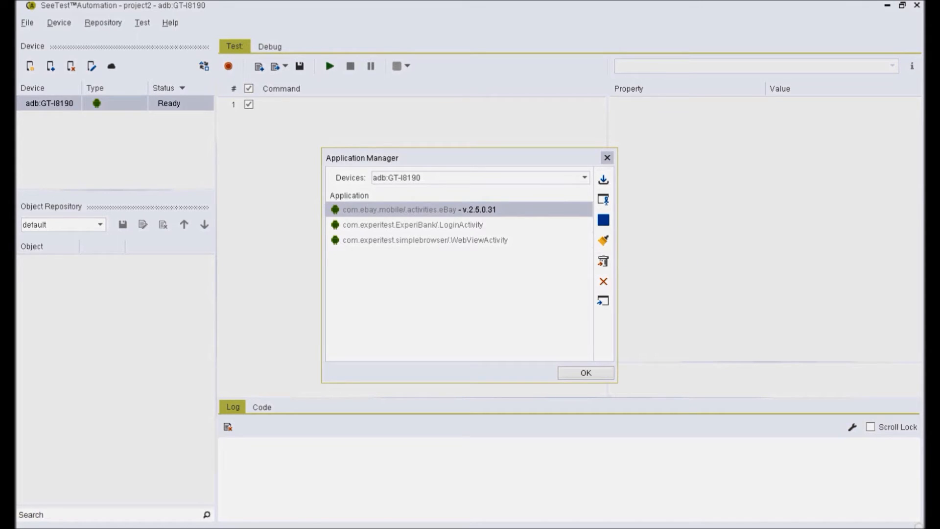
{"action": "left_click", "coordinate": [585, 373]}
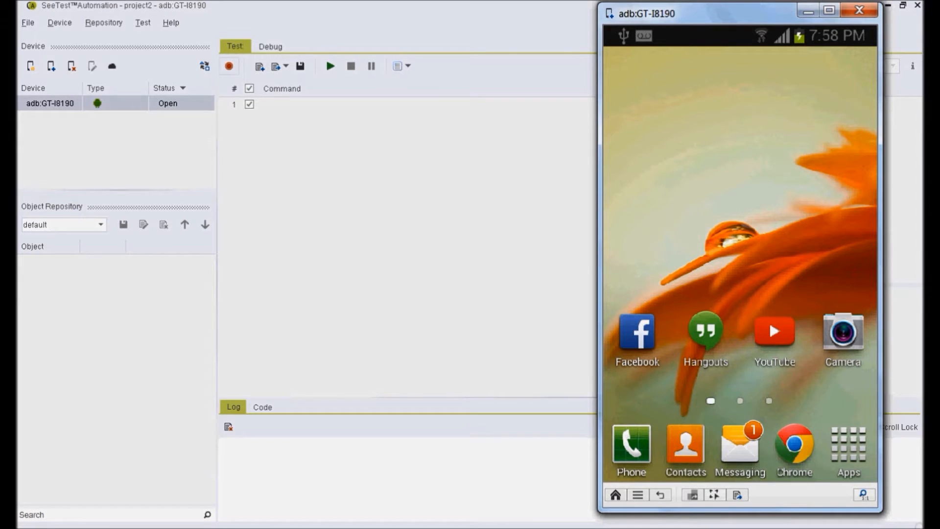
- Start recording on the eBay app and browse Cell Phones & Accessories into Cell Phone Accessories
{"action": "left_click", "coordinate": [228, 65]}
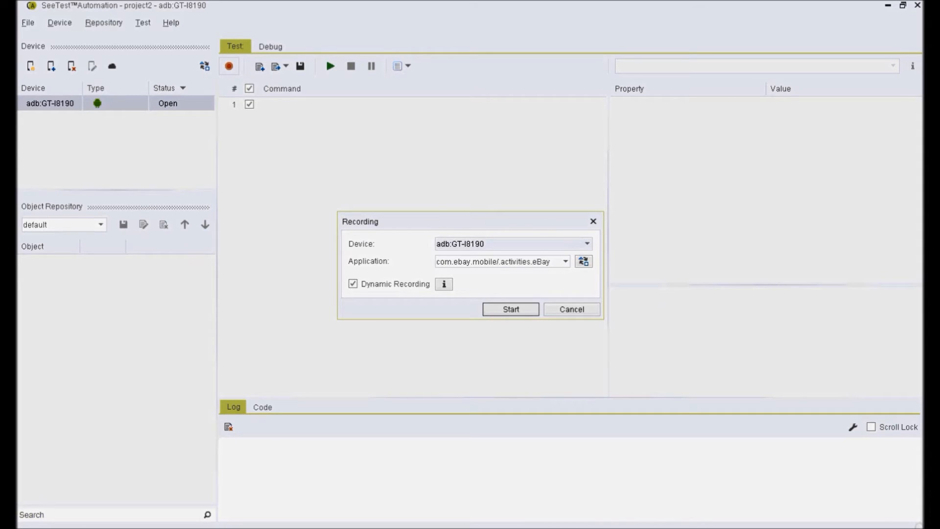
{"action": "left_click", "coordinate": [511, 309]}
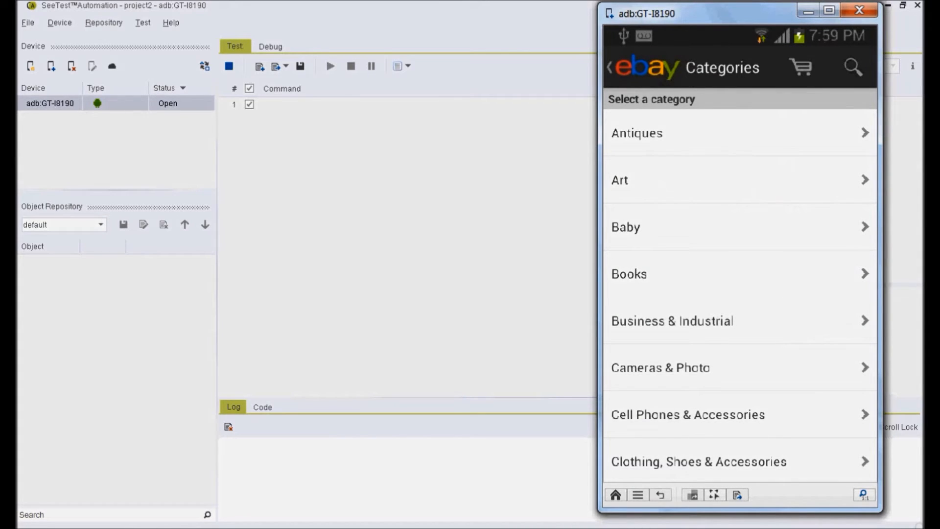
{"action": "left_click", "coordinate": [688, 414]}
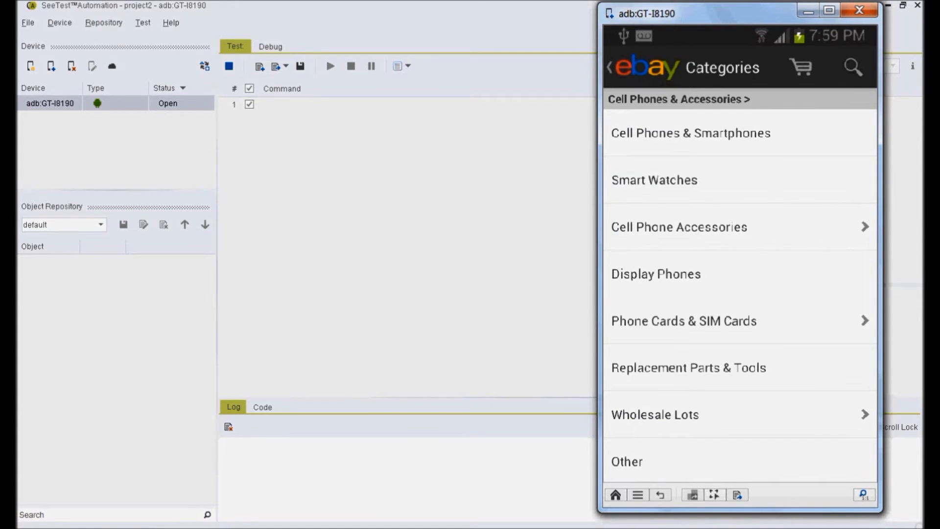
{"action": "left_click", "coordinate": [680, 227]}
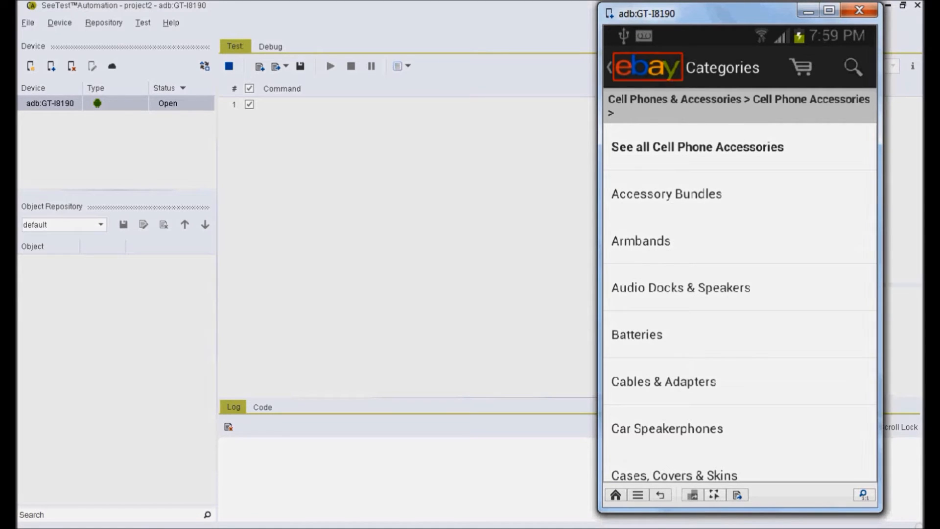
- Go back, browse to Display Phones and return the phone to its home screen
{"action": "left_click", "coordinate": [609, 68]}
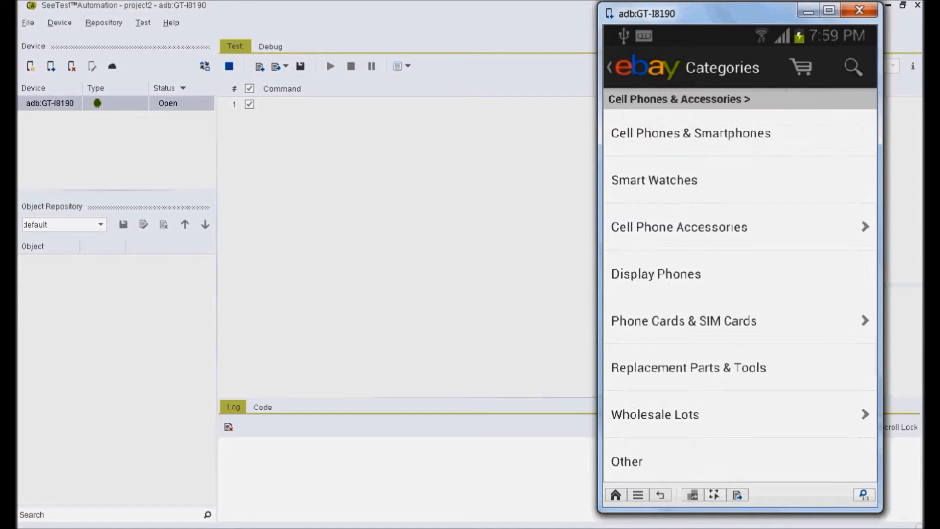
{"action": "left_click", "coordinate": [656, 273]}
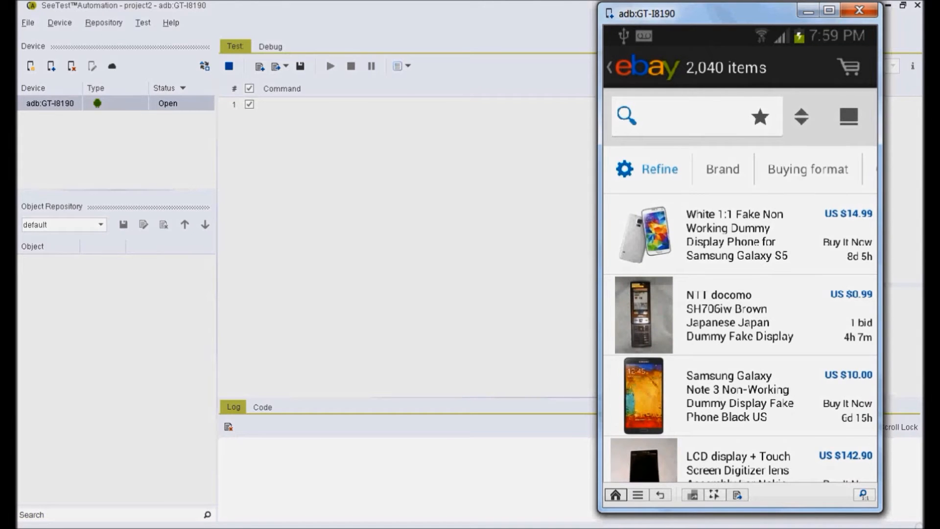
{"action": "left_click", "coordinate": [615, 495]}
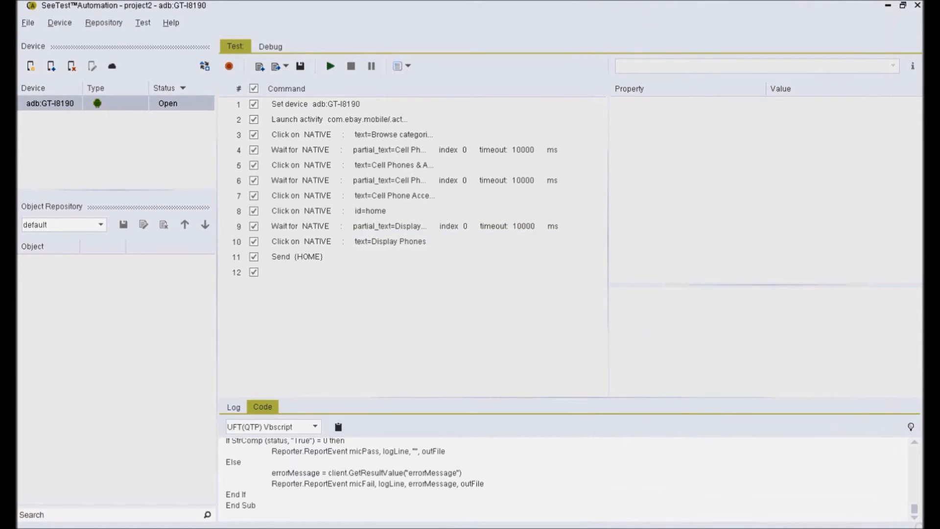
- Insert a new empty step 4 after the Browse categories click
{"action": "left_click", "coordinate": [314, 104]}
{"action": "type", "text": "SendText(Text)"}
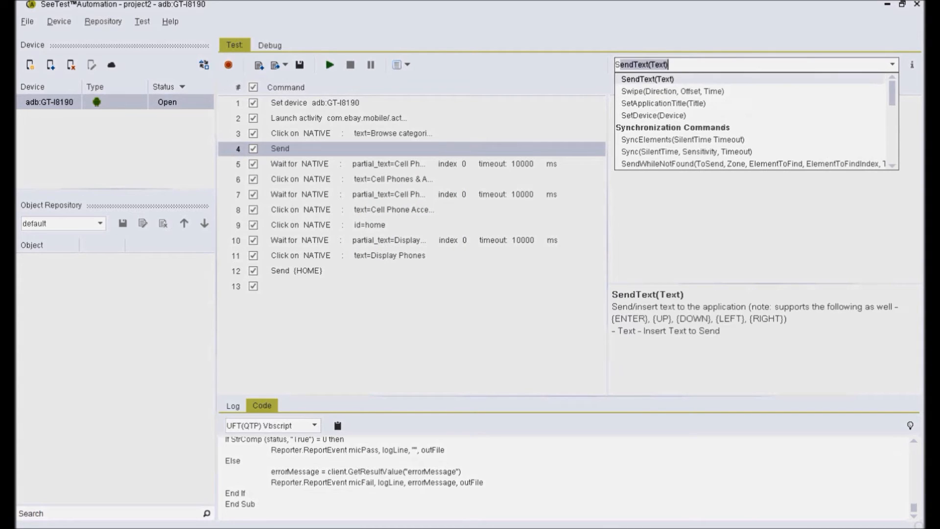
- Make the new steps SyncElements 'Wait for the UI to be still', adding one after the Cell Phones wait
{"action": "left_click", "coordinate": [683, 139]}
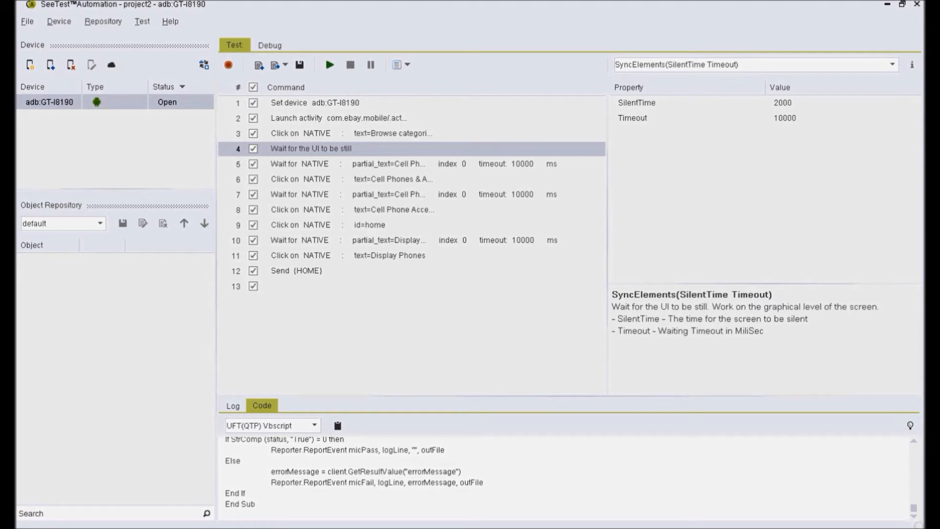
{"action": "right_click", "coordinate": [311, 163]}
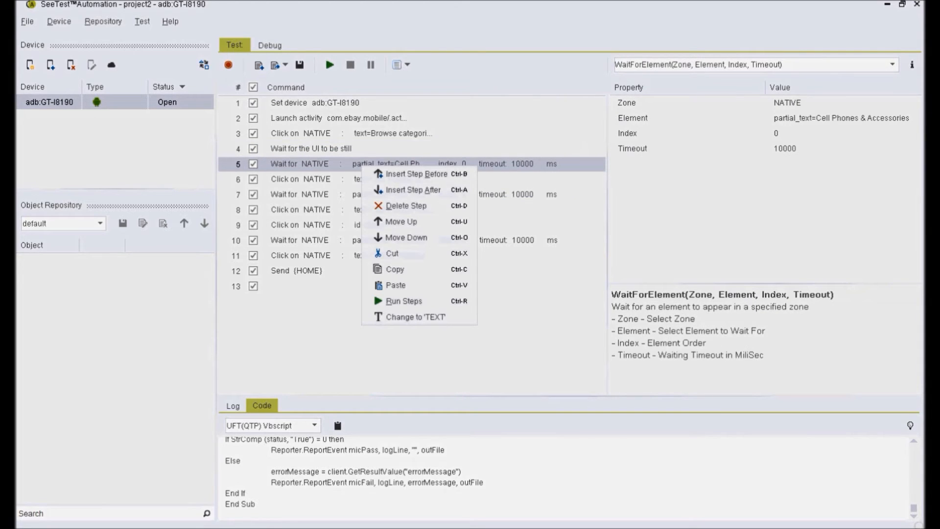
{"action": "left_click", "coordinate": [414, 189]}
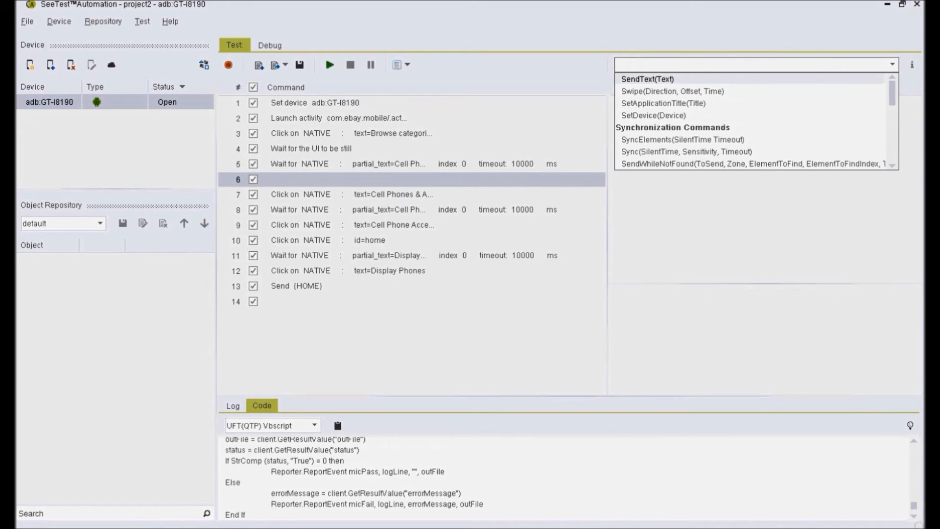
{"action": "left_click", "coordinate": [683, 139]}
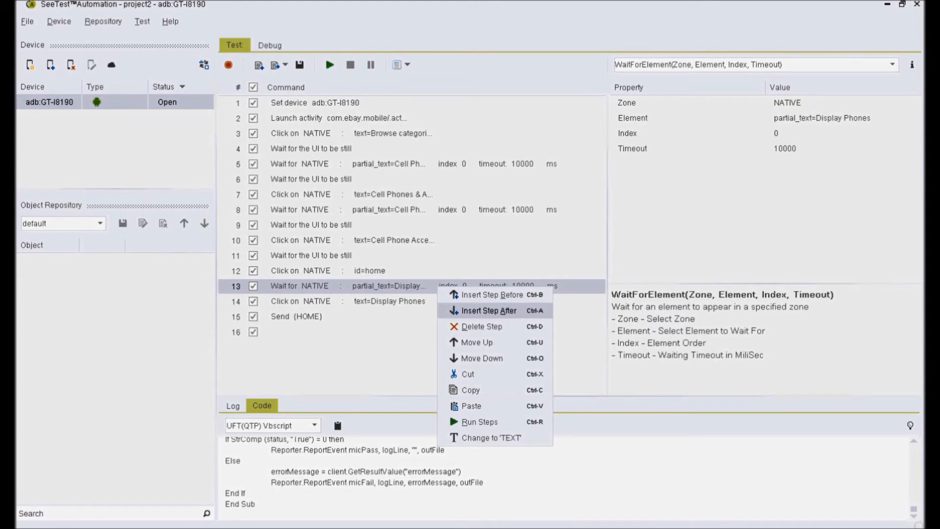
- Add a VerifyElementFound step with Zone NATIVE and Element text=Display Phones after the Display Phones wait
{"action": "left_click", "coordinate": [487, 310]}
{"action": "type", "text": "V"}
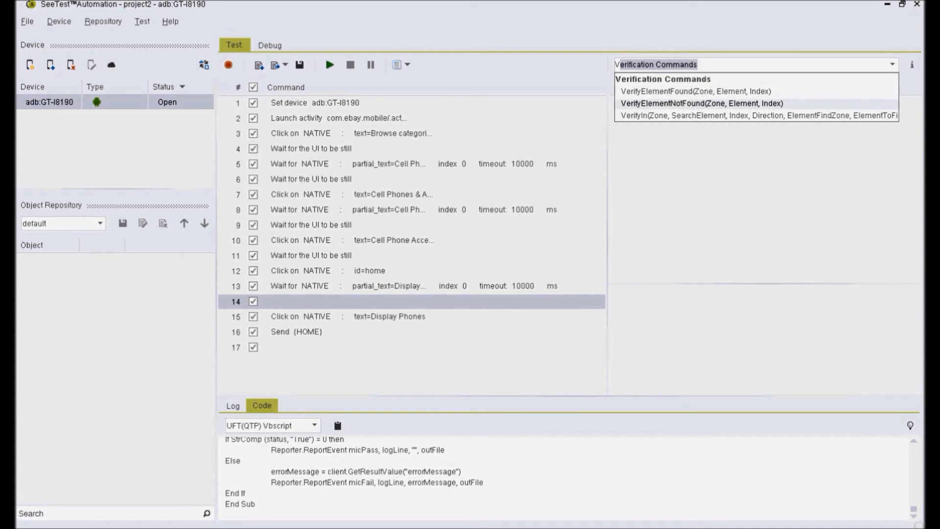
{"action": "left_click", "coordinate": [693, 90]}
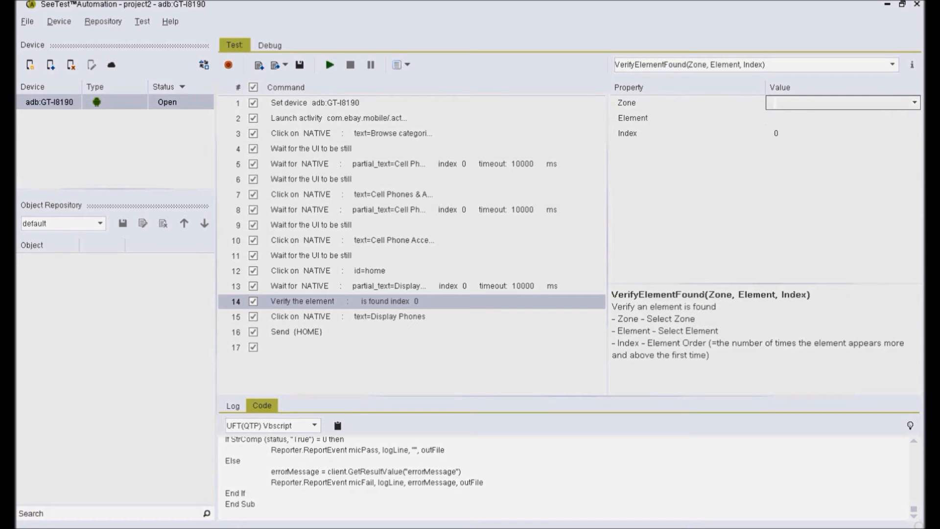
{"action": "left_click", "coordinate": [841, 103]}
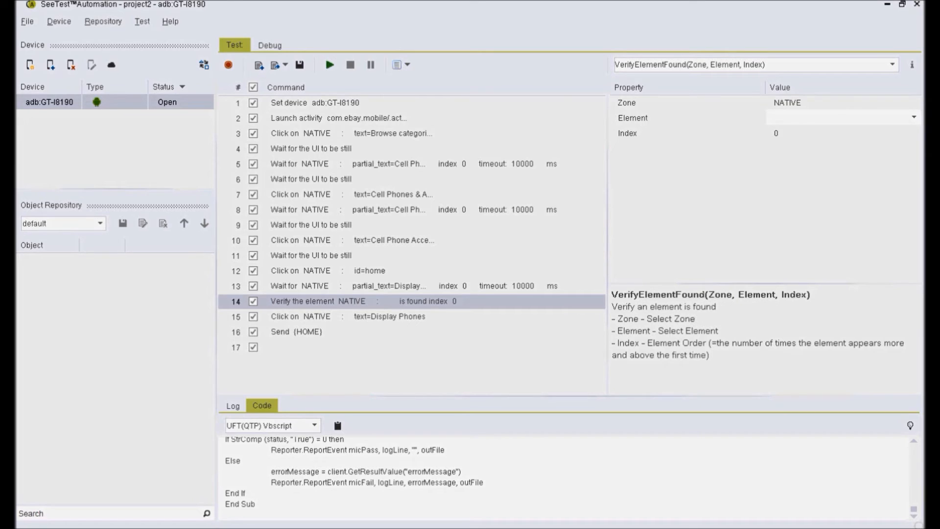
{"action": "left_click", "coordinate": [839, 118]}
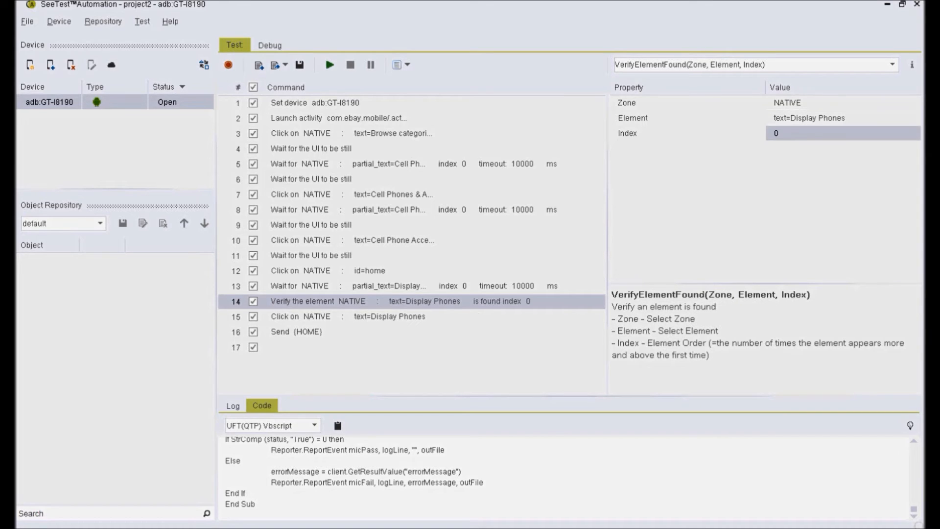
- Select the Display Phones click step and run the edited script on the GT-I8190
{"action": "left_click", "coordinate": [302, 317]}
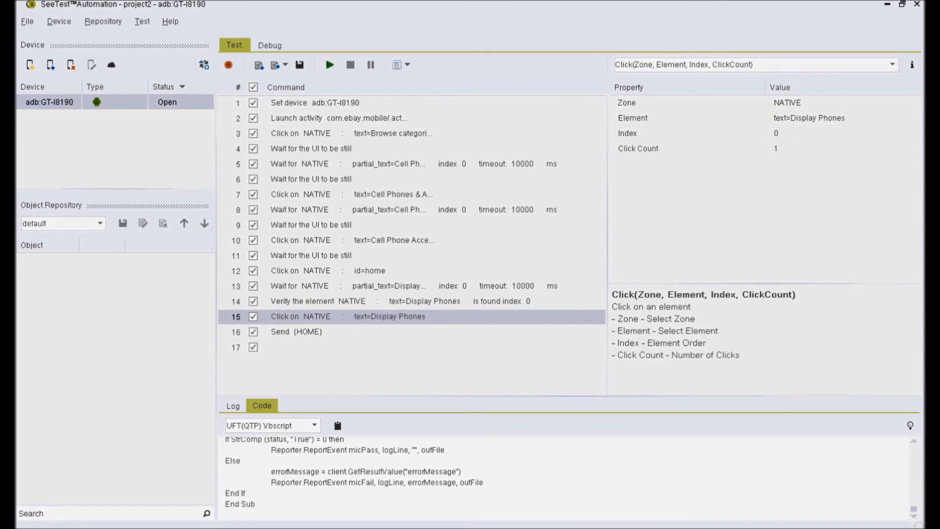
{"action": "left_click", "coordinate": [300, 331]}
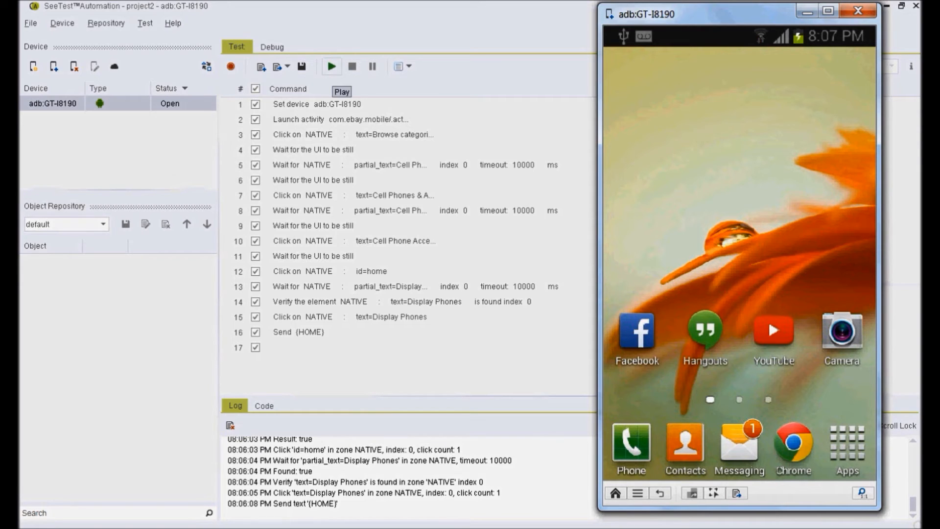
- Rerun the script so the phone walks through eBay categories to Display Phones
{"action": "left_click", "coordinate": [353, 66]}
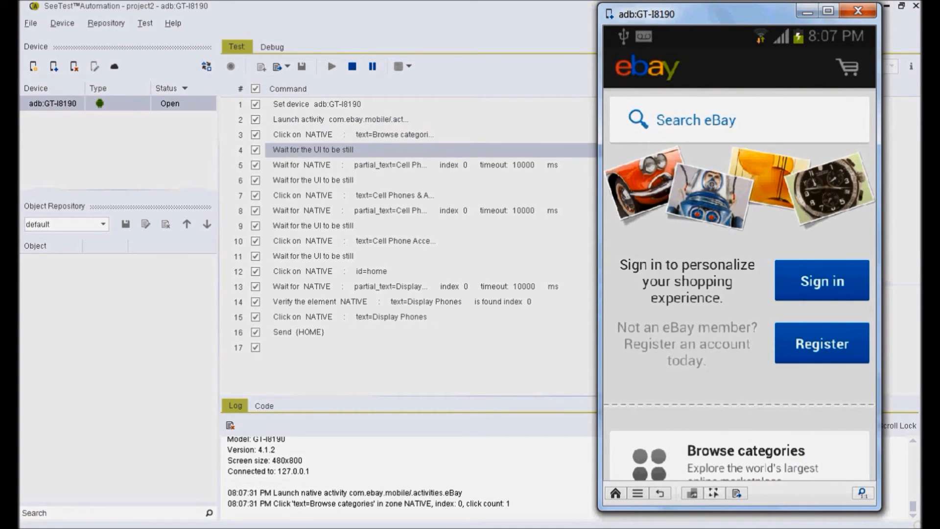
{"action": "left_click", "coordinate": [747, 459]}
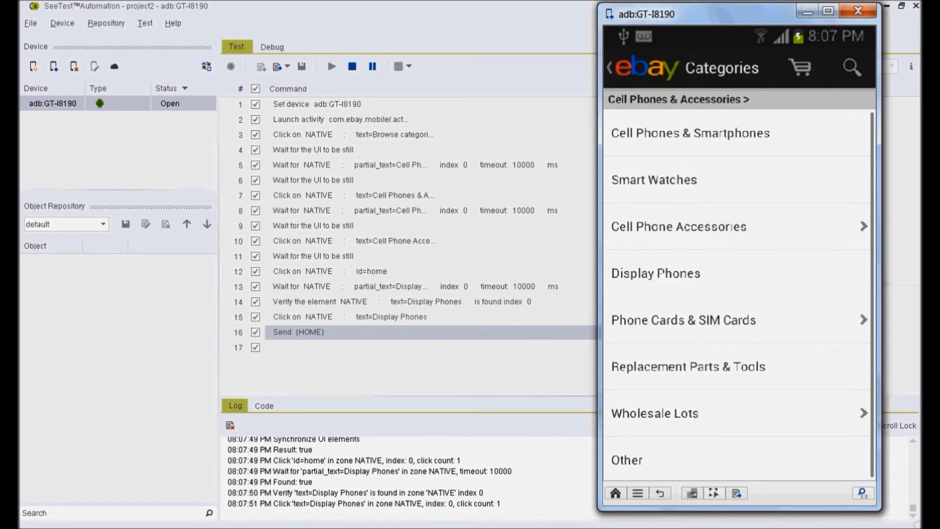
{"action": "left_click", "coordinate": [656, 274]}
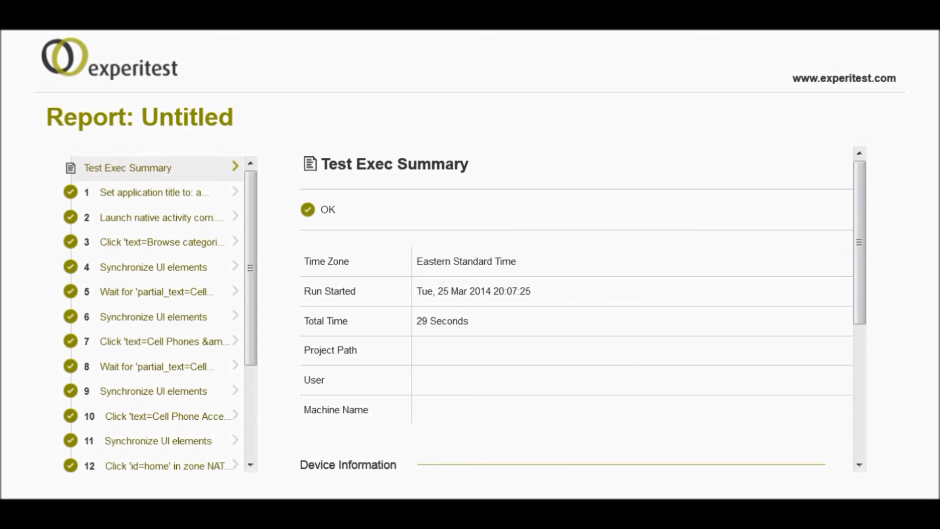
- View step 1's Result Details with its device screenshot in the passed test report
{"action": "left_click", "coordinate": [156, 193]}
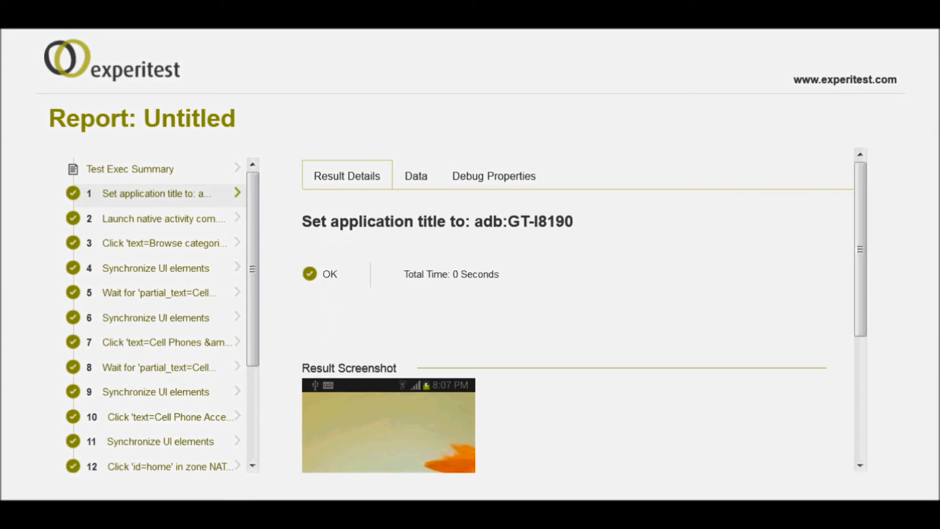
{"action": "left_click", "coordinate": [164, 219]}
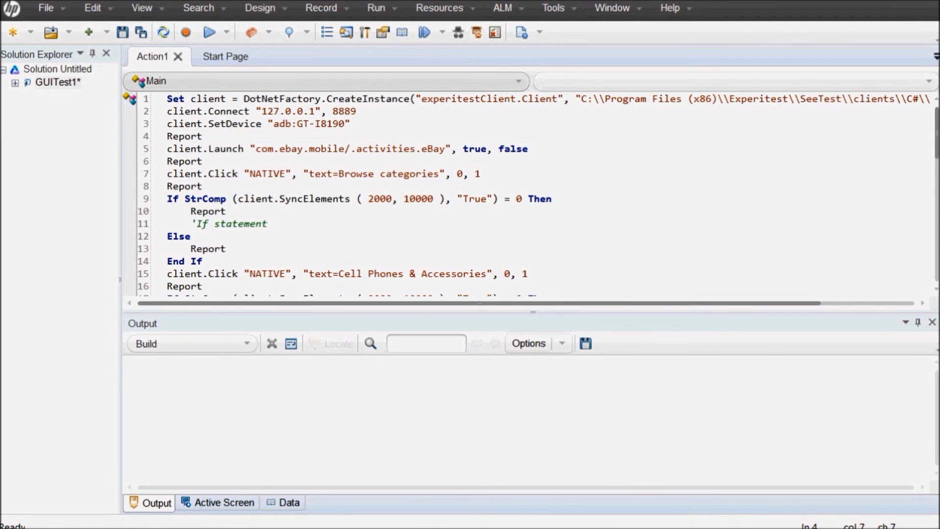
{"action": "mouse_move", "coordinate": [209, 32]}
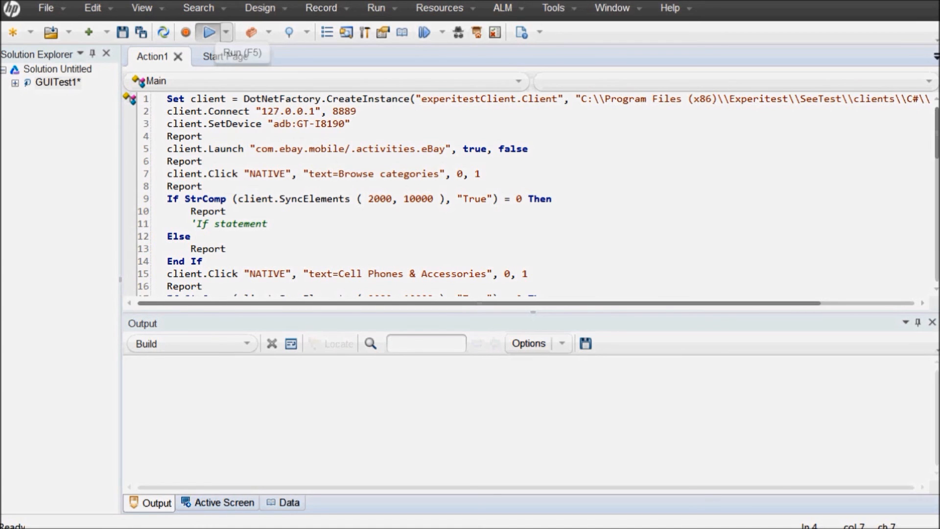
- Run the GUITest1 Action1 script so UFT drives the GT-I8190 into eBay
{"action": "left_click", "coordinate": [208, 32]}
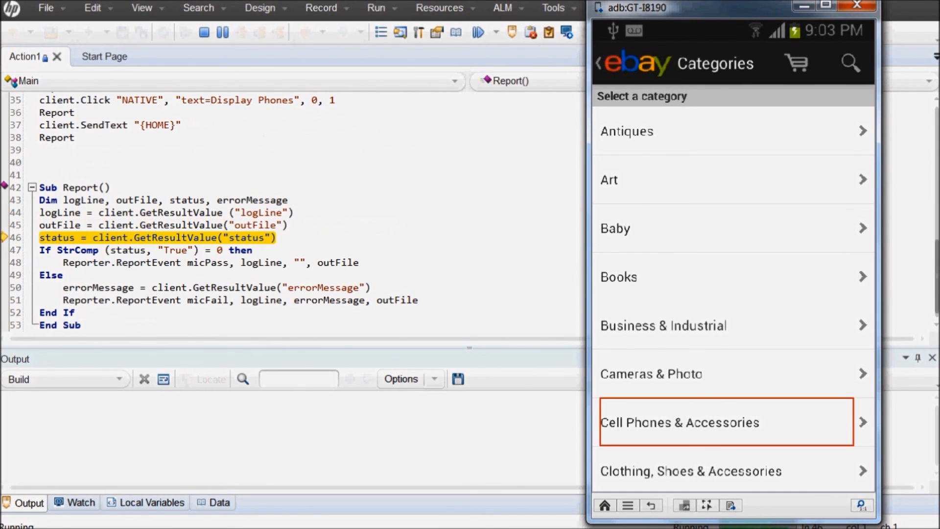
- Follow the running script as the phone navigates eBay categories into the Display Phones listing
{"action": "left_click", "coordinate": [726, 421]}
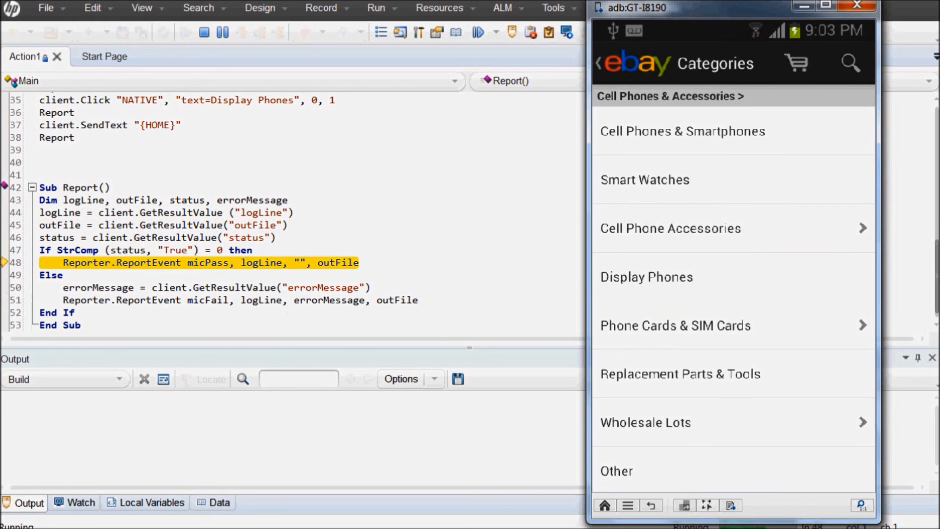
{"action": "left_click", "coordinate": [647, 276]}
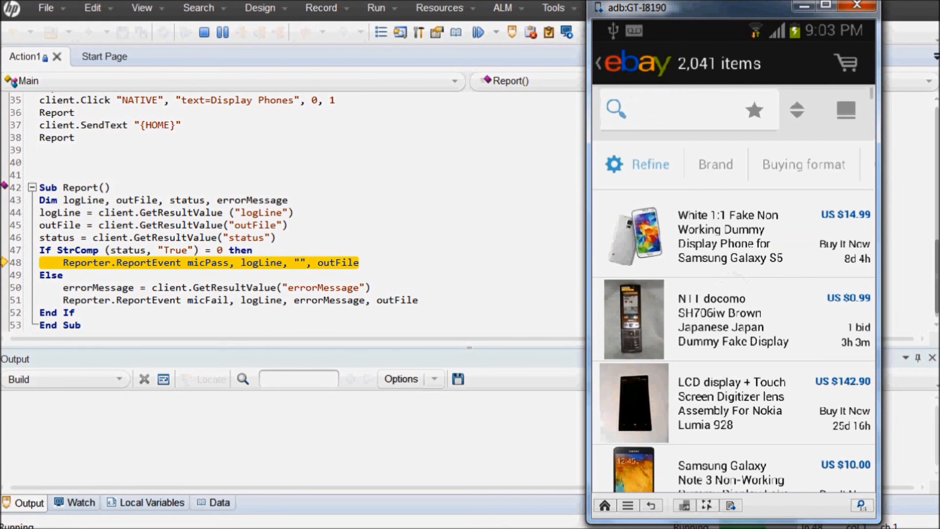